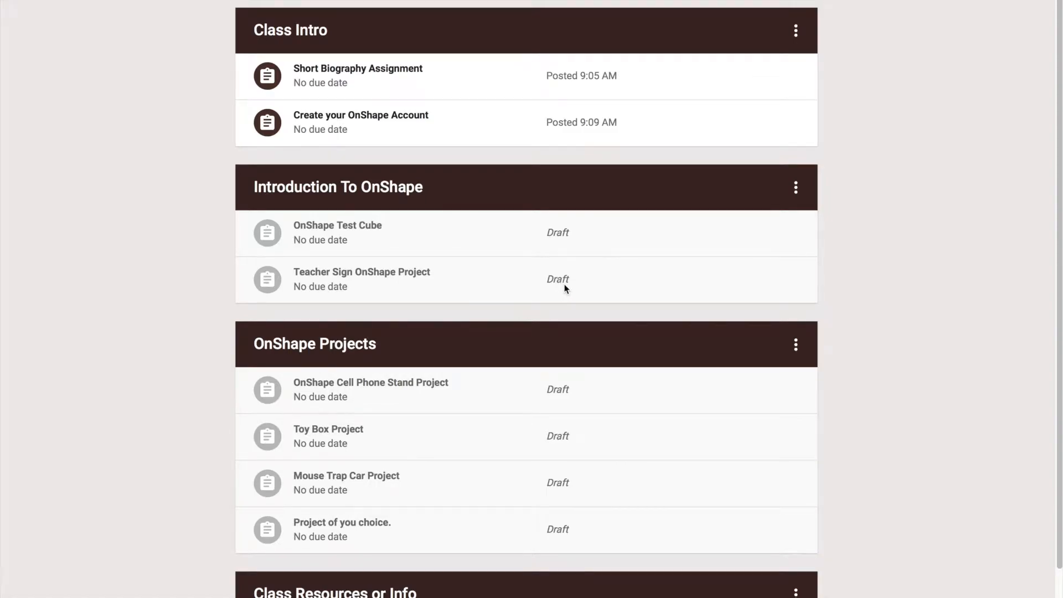
mouse_move(799, 251)
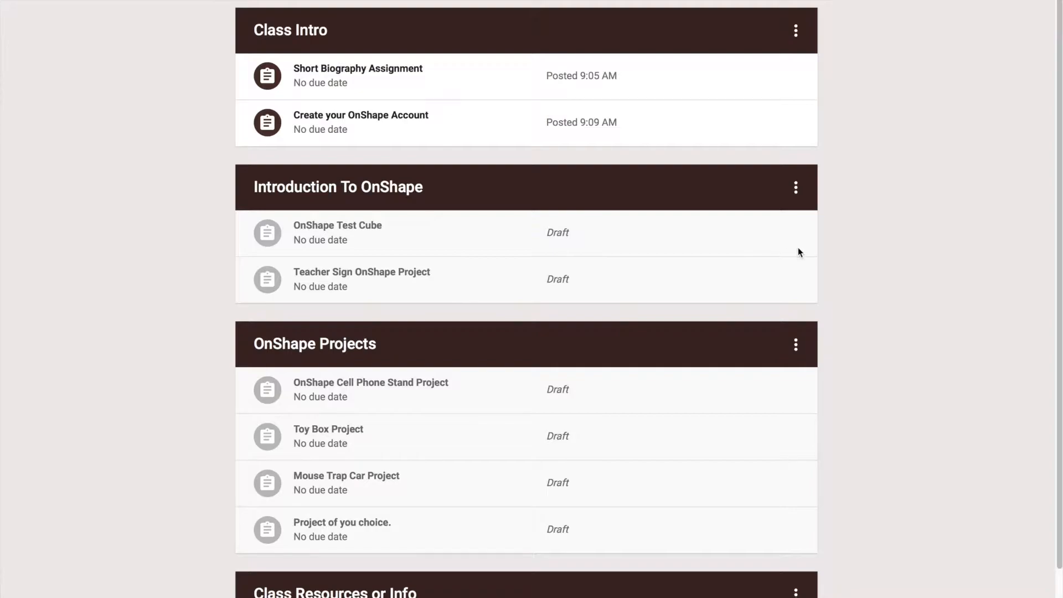
mouse_move(805, 255)
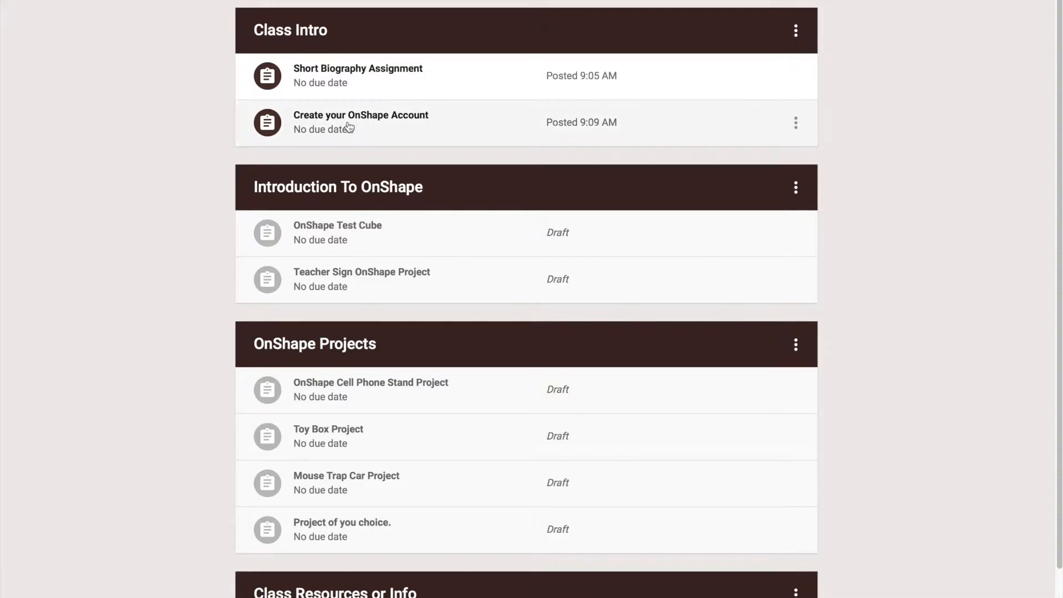
- Review the nine account-creation steps, then follow the Onshape education plan link to sign up
left_click(361, 122)
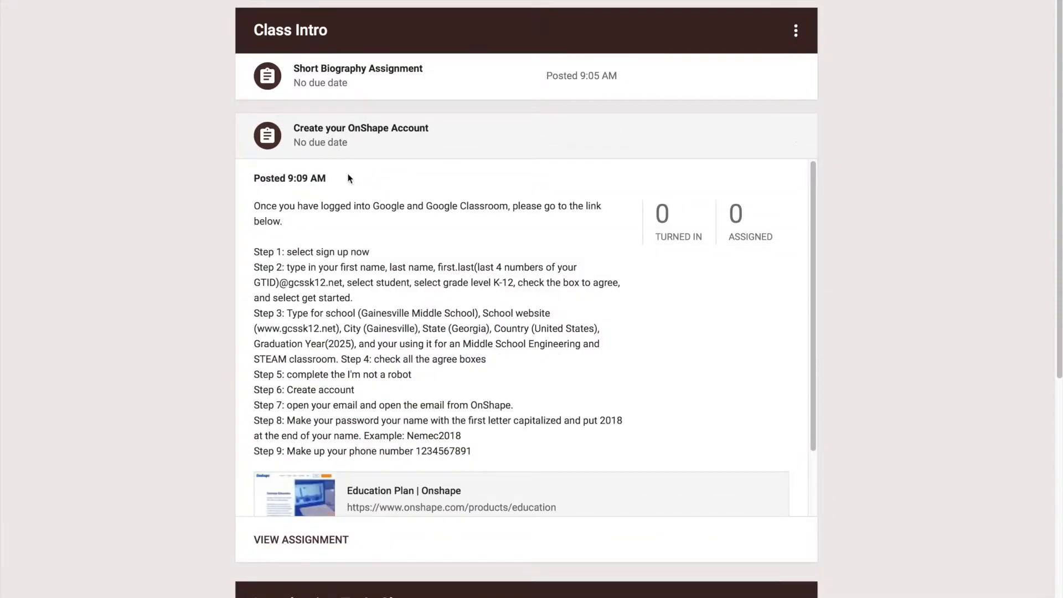
left_click_drag(254, 206, 424, 362)
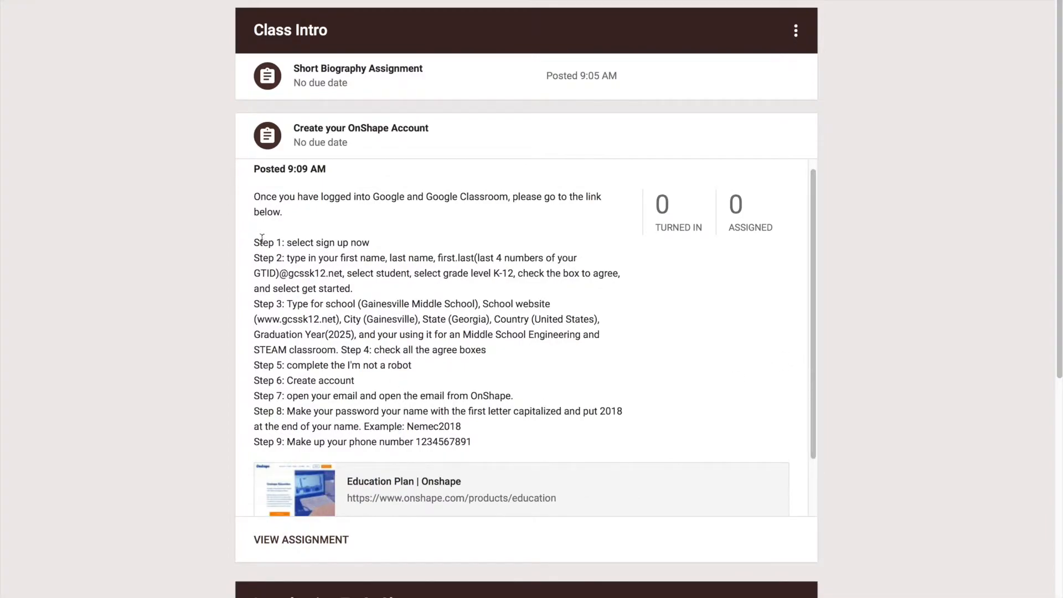
left_click_drag(253, 241, 472, 441)
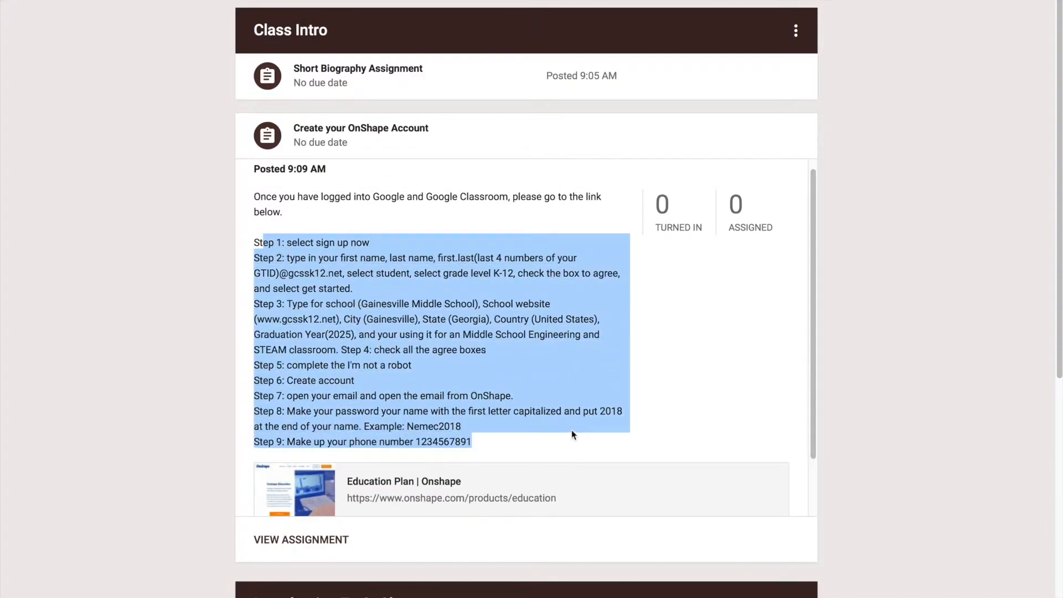
scroll("down", 3)
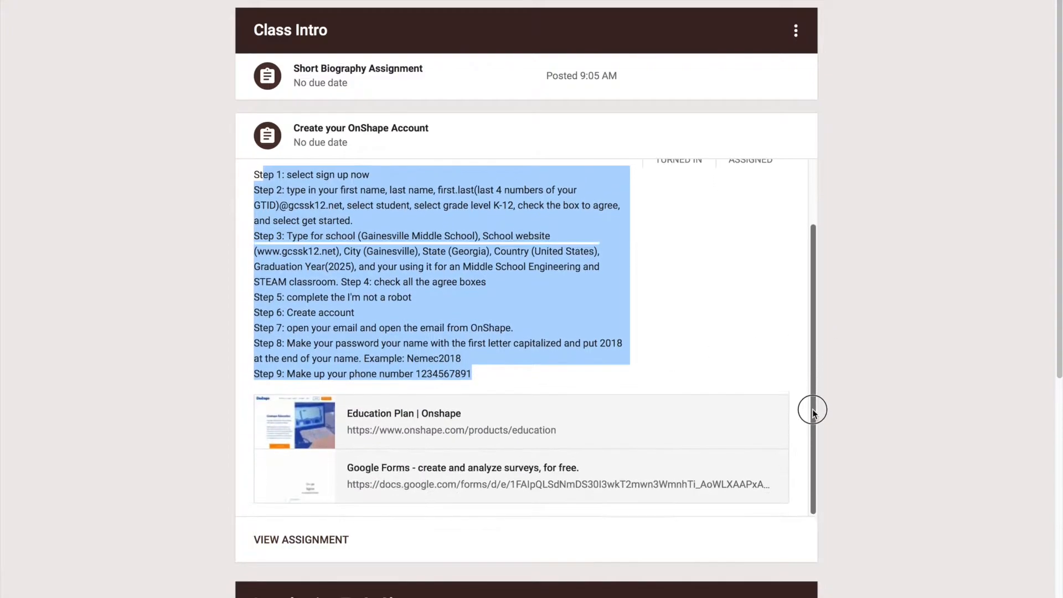
mouse_move(443, 479)
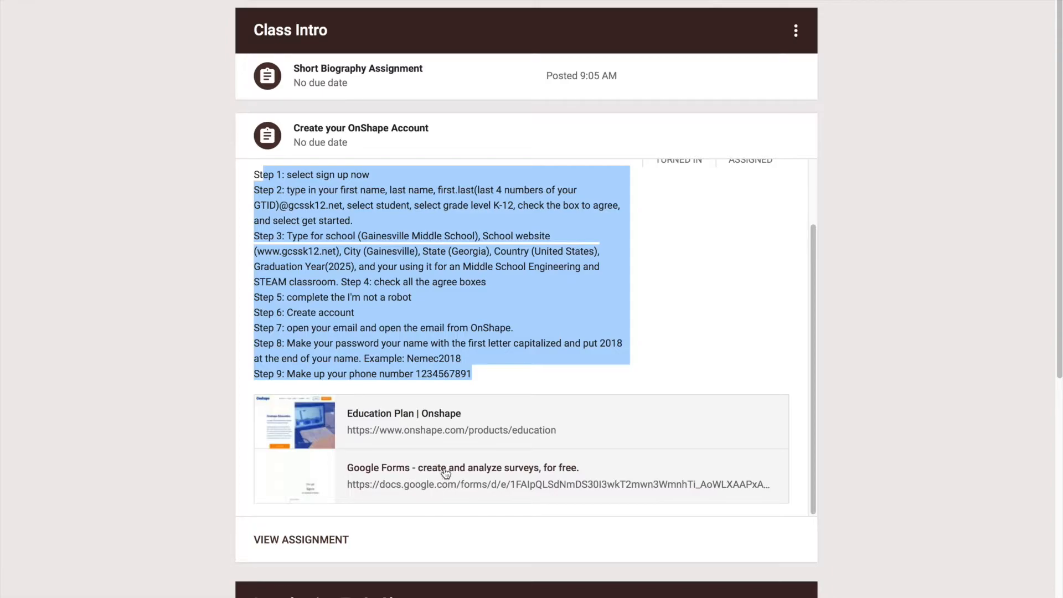
left_click(412, 358)
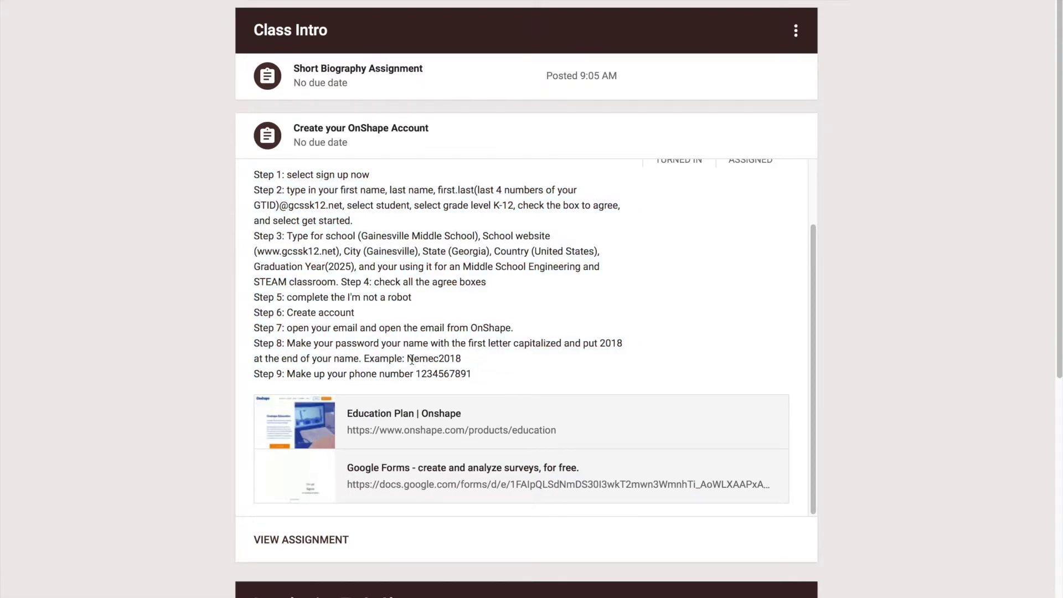
double_click(421, 358)
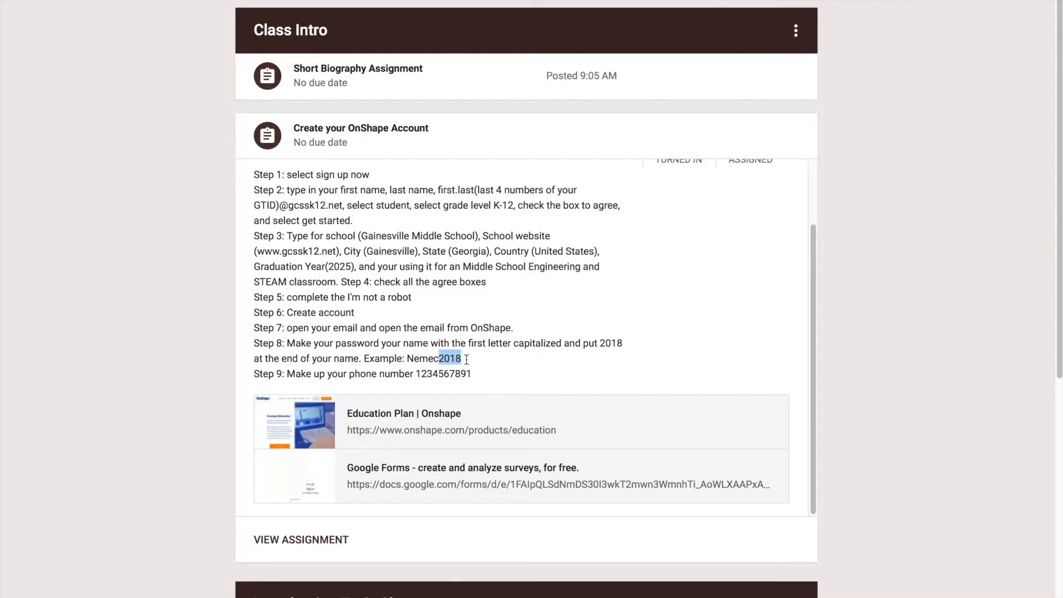
double_click(452, 358)
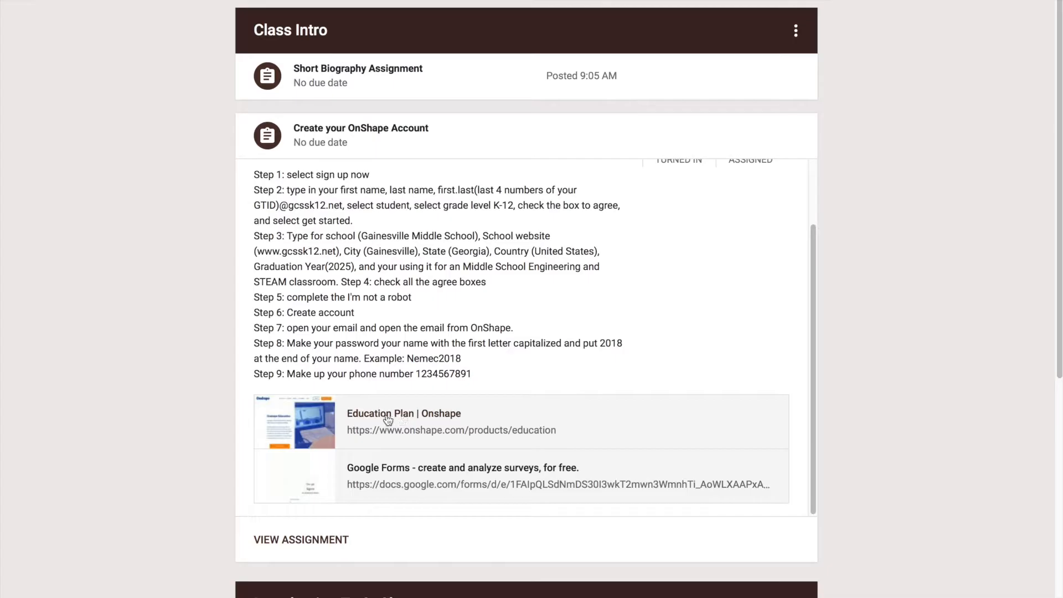
left_click(390, 413)
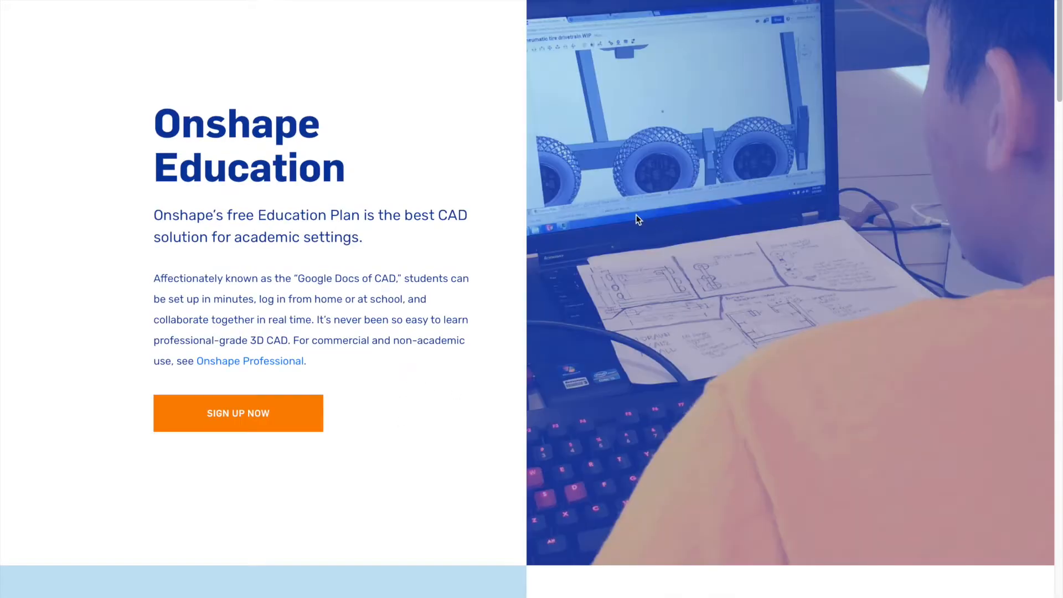
mouse_move(262, 416)
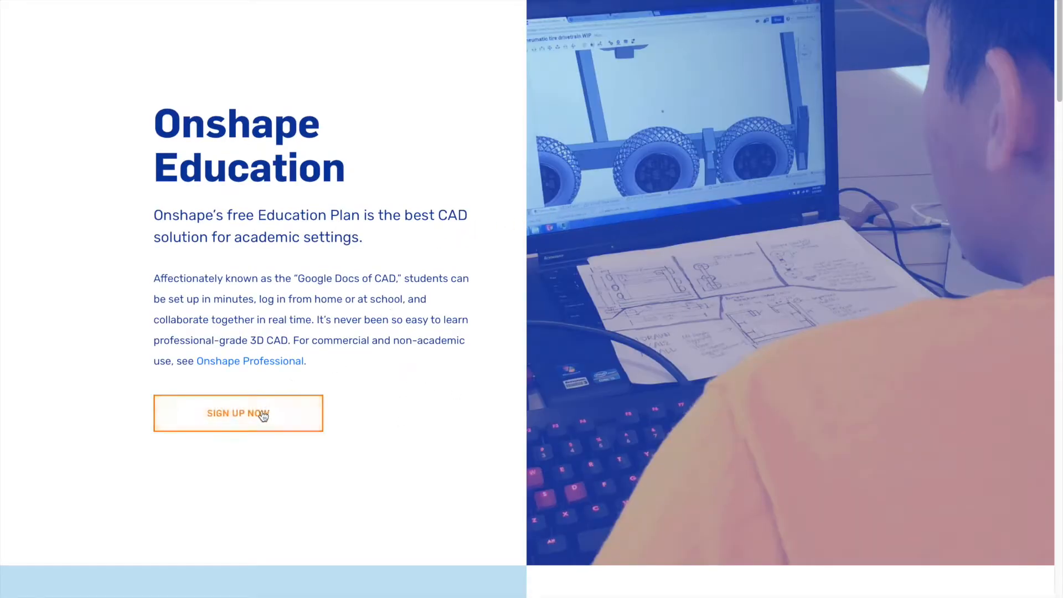
left_click(238, 412)
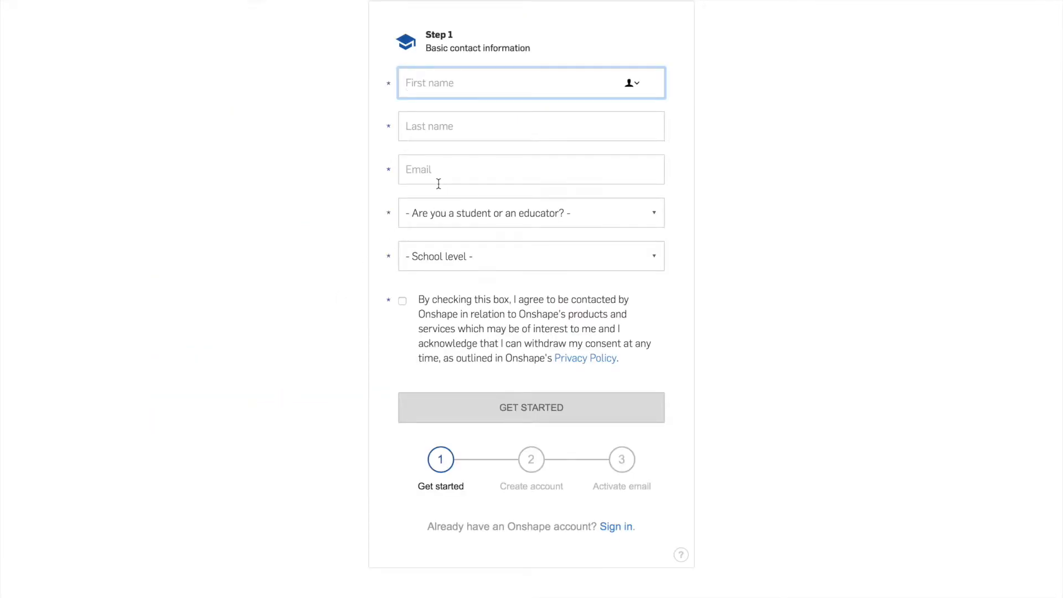
- Enter the last name 'nemec' and an email address, replacing the school address
type("nemec")
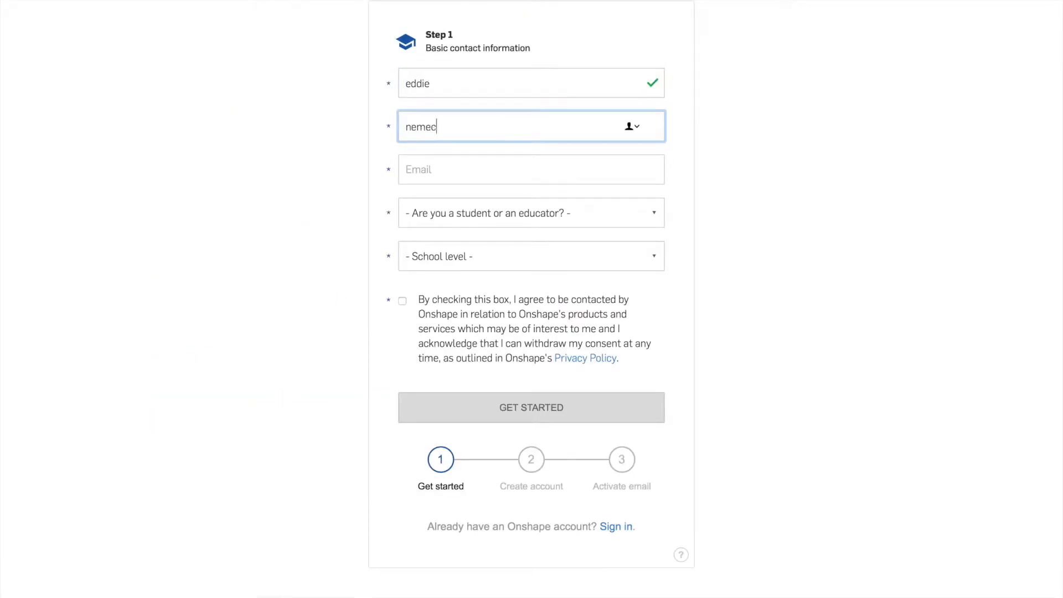
left_click(530, 169)
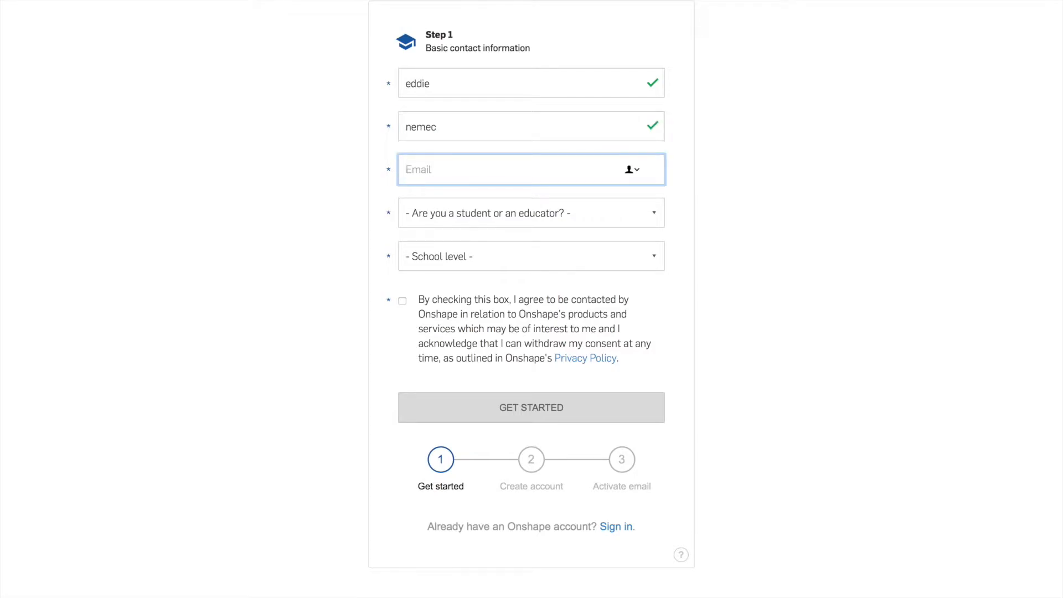
type("first.l")
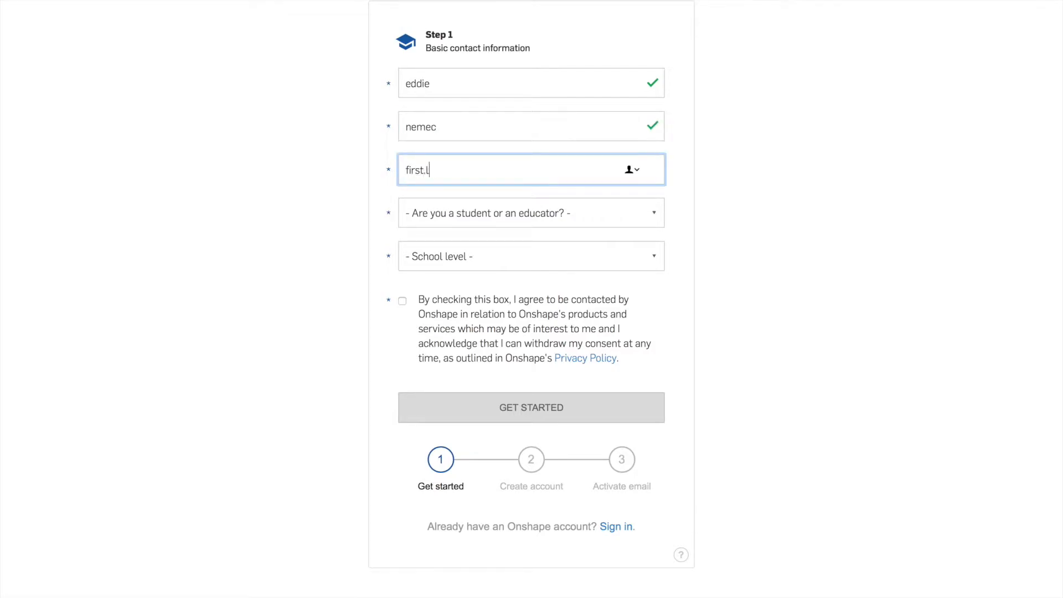
type("ast2345")
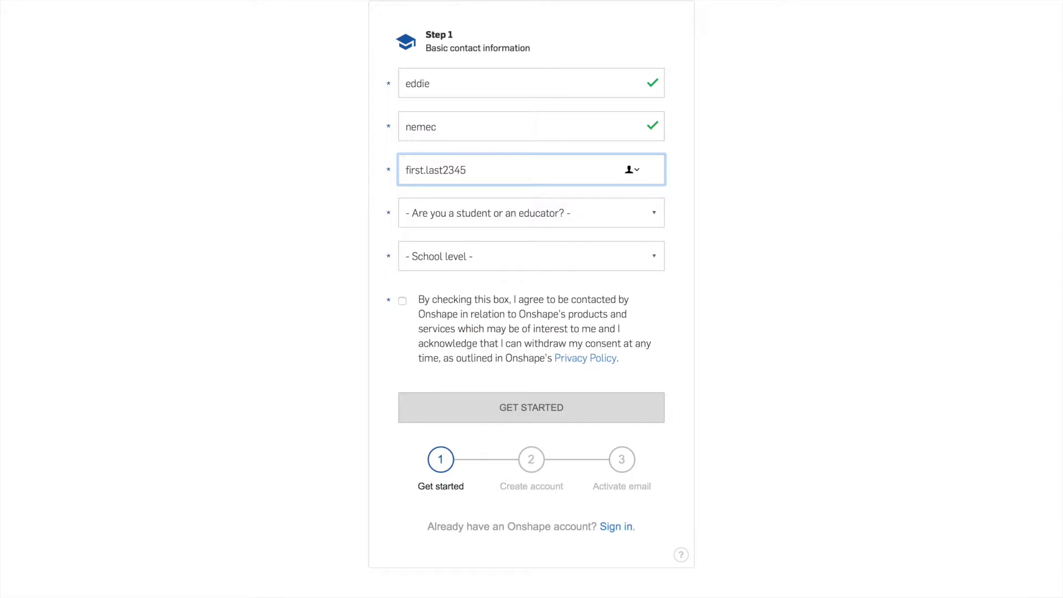
type("@gcss")
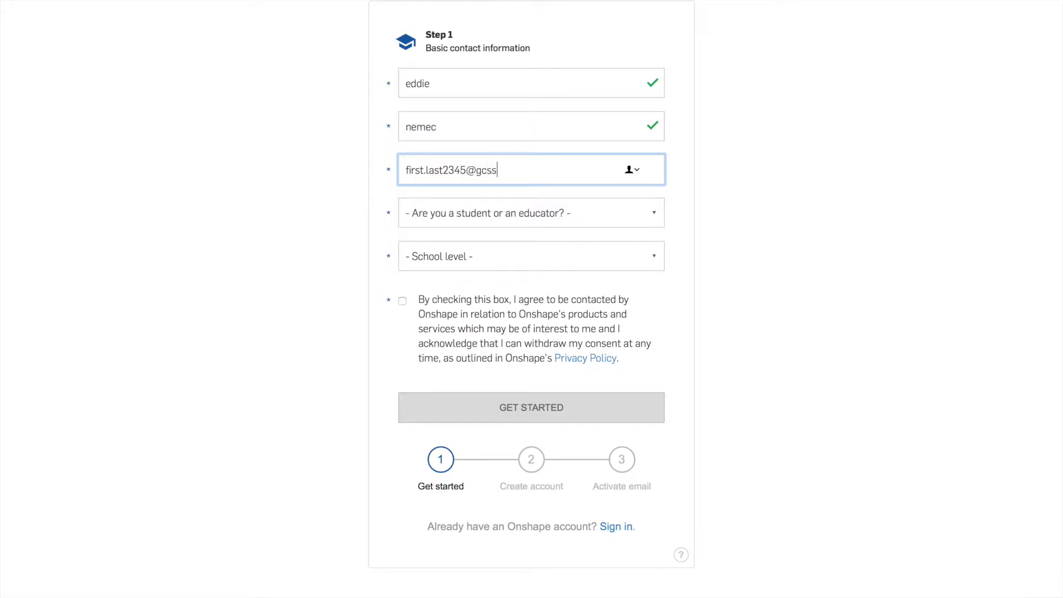
type("k12.net")
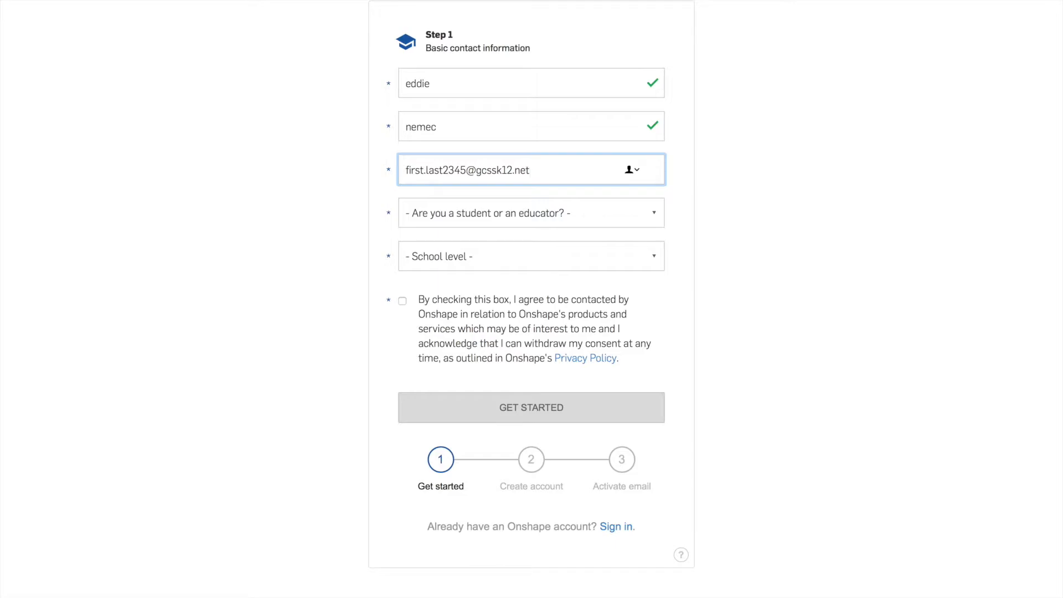
key("Backspace")
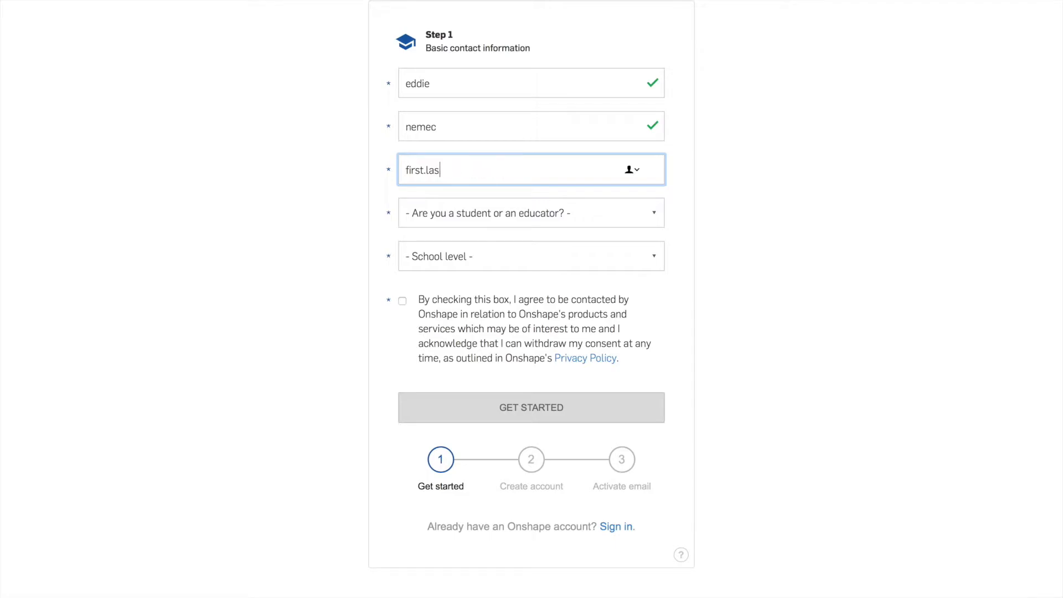
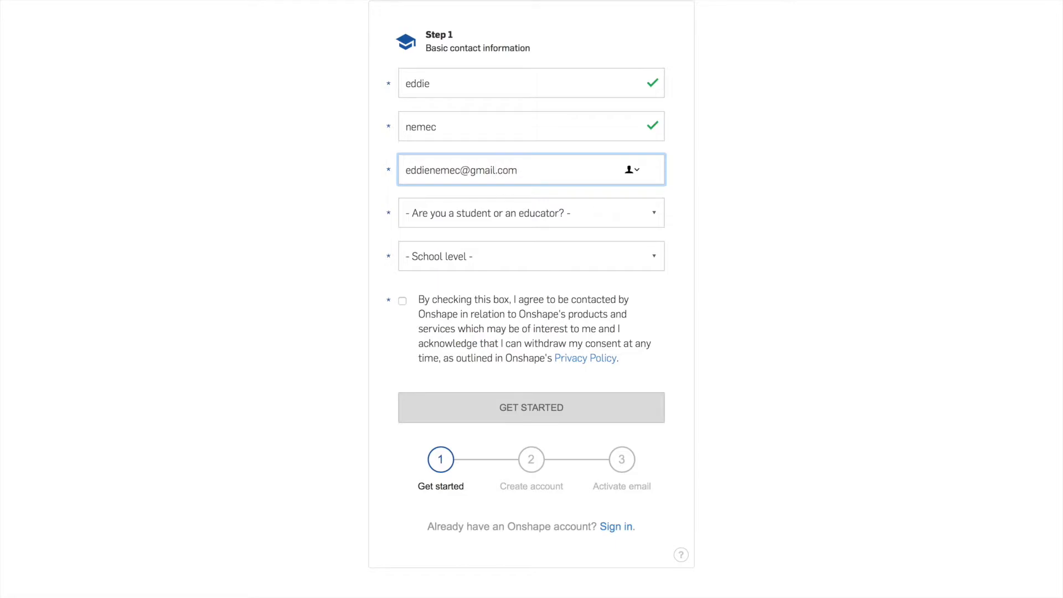
- Set the role to Student and the school level to Grade School (K-12)
left_click(530, 213)
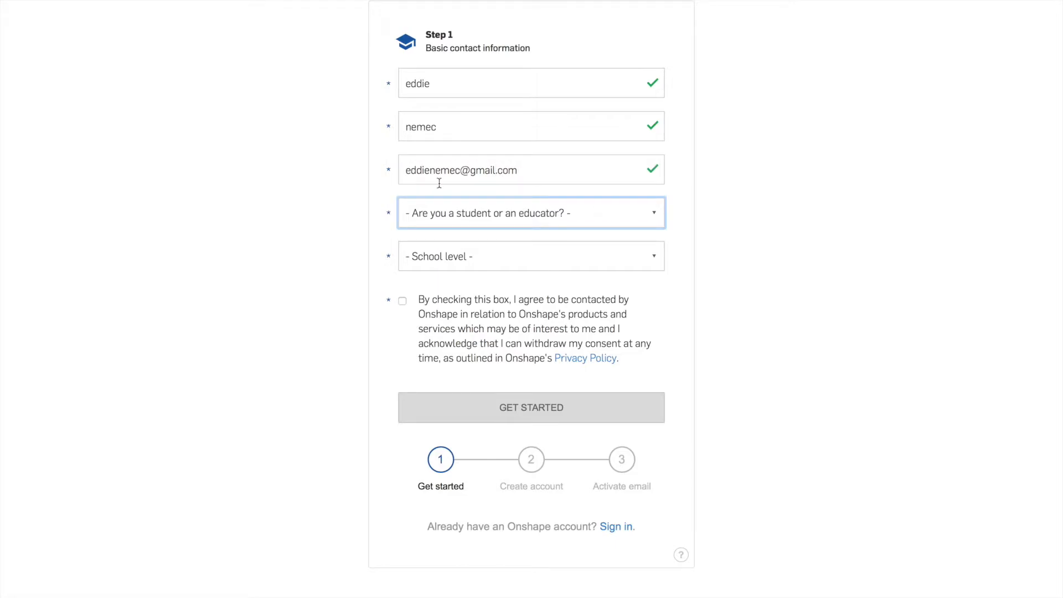
left_click(531, 213)
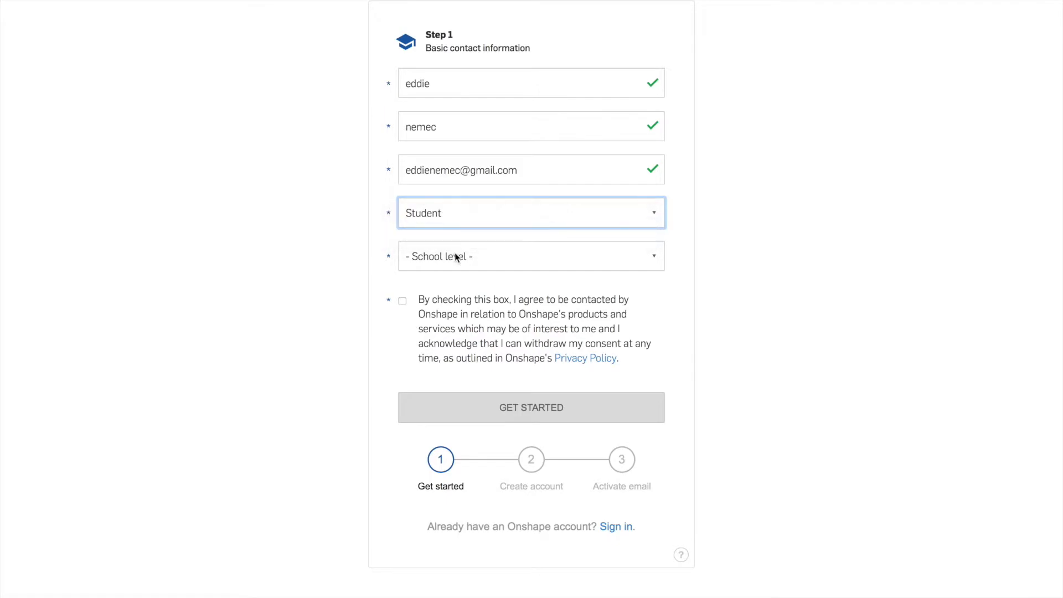
left_click(531, 256)
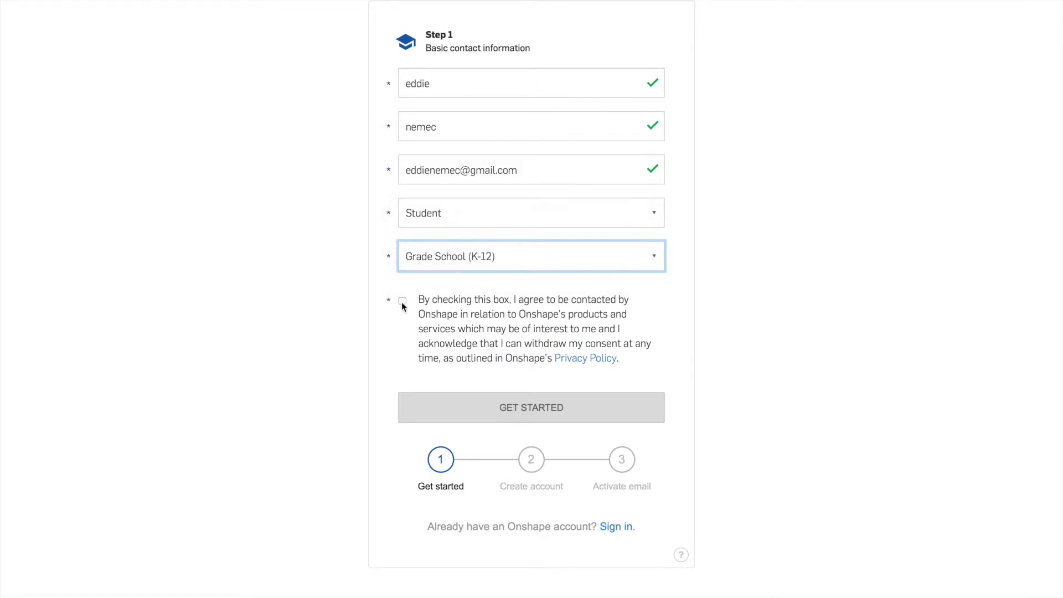
- Accept the contact consent and enter the gainesville school name, gcssk12.net website and city
left_click(531, 407)
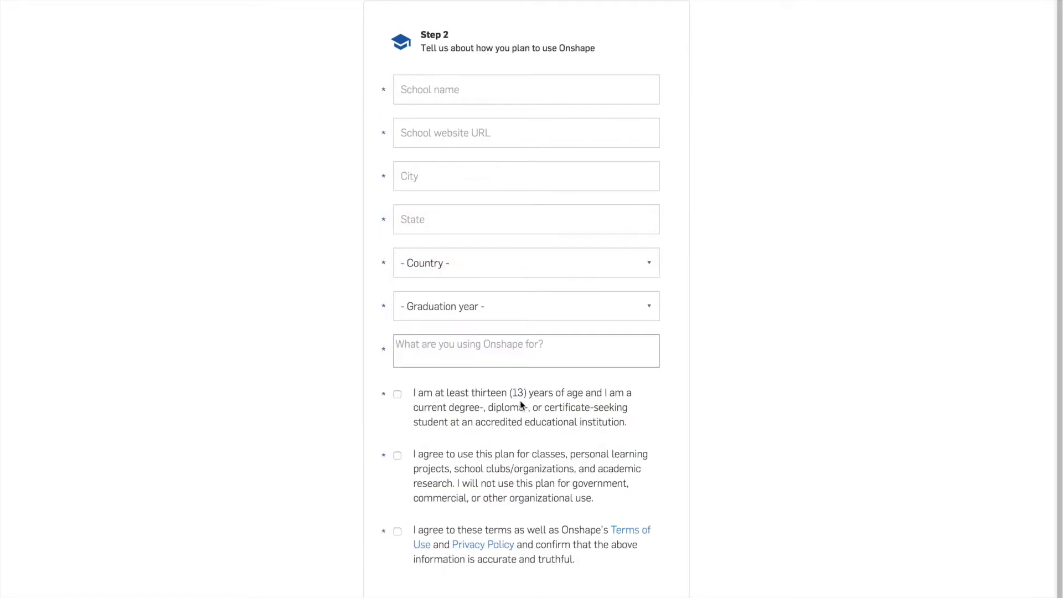
left_click(526, 90)
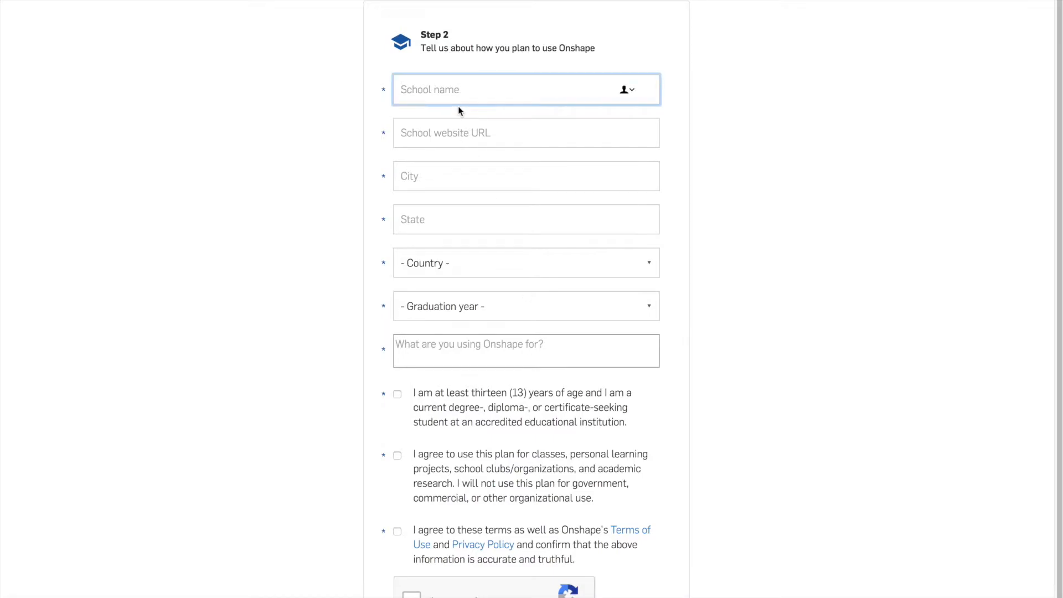
type("gainesville middle school")
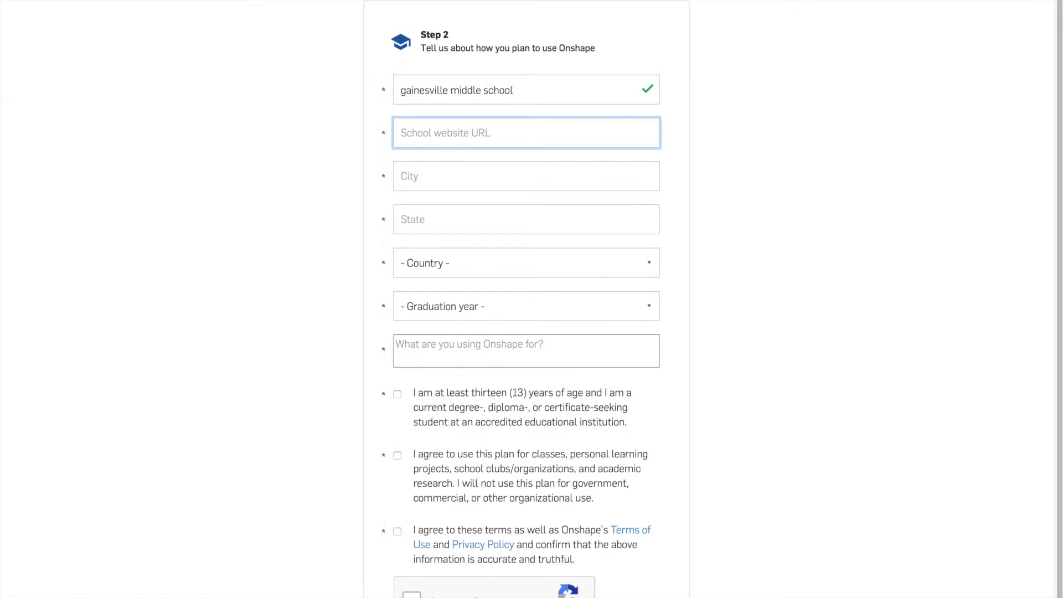
type("gc")
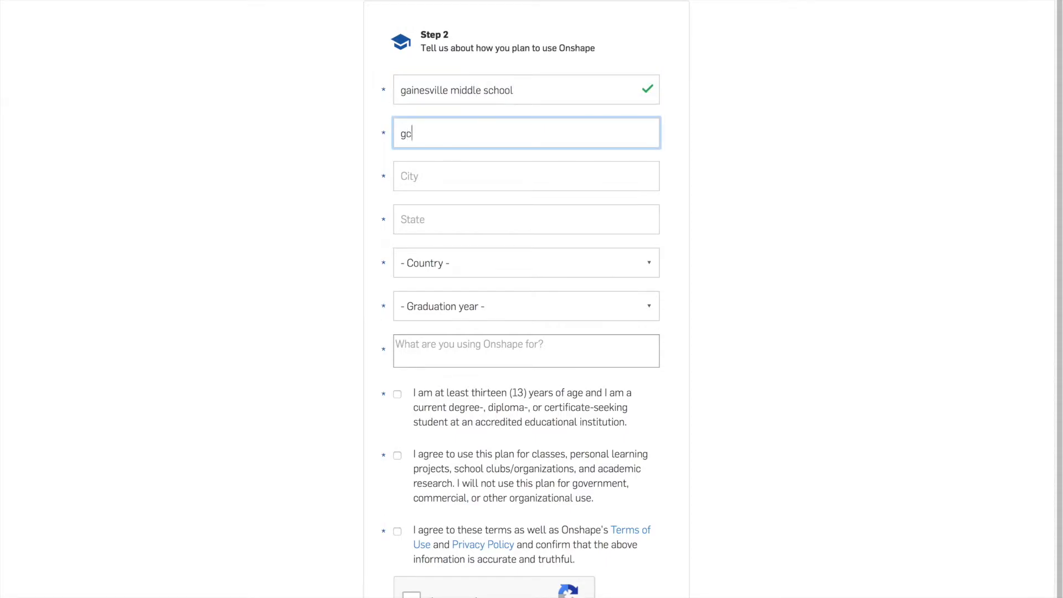
type("cssk12.net")
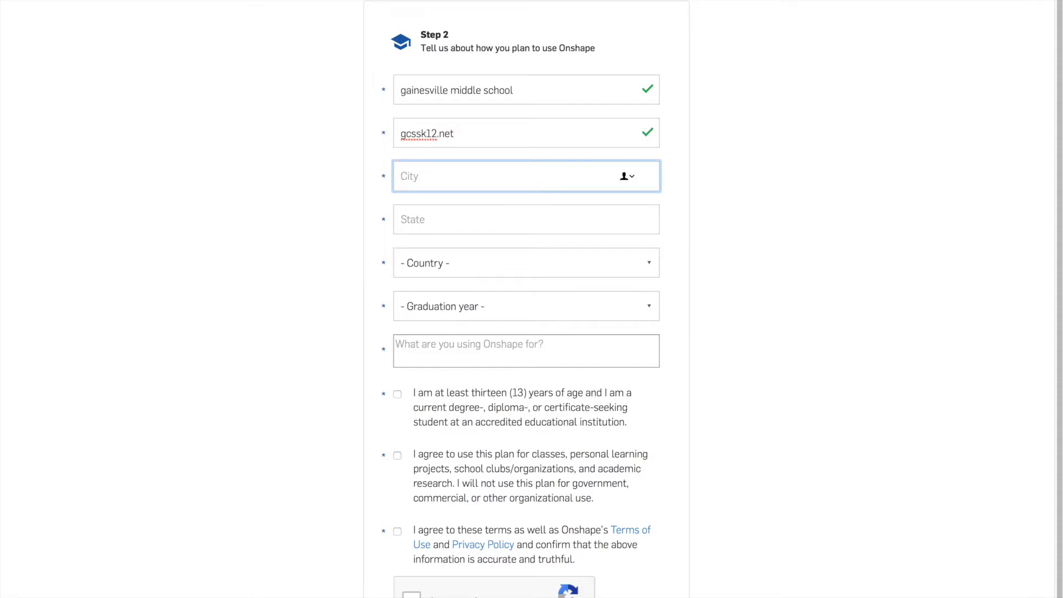
type("gainesville")
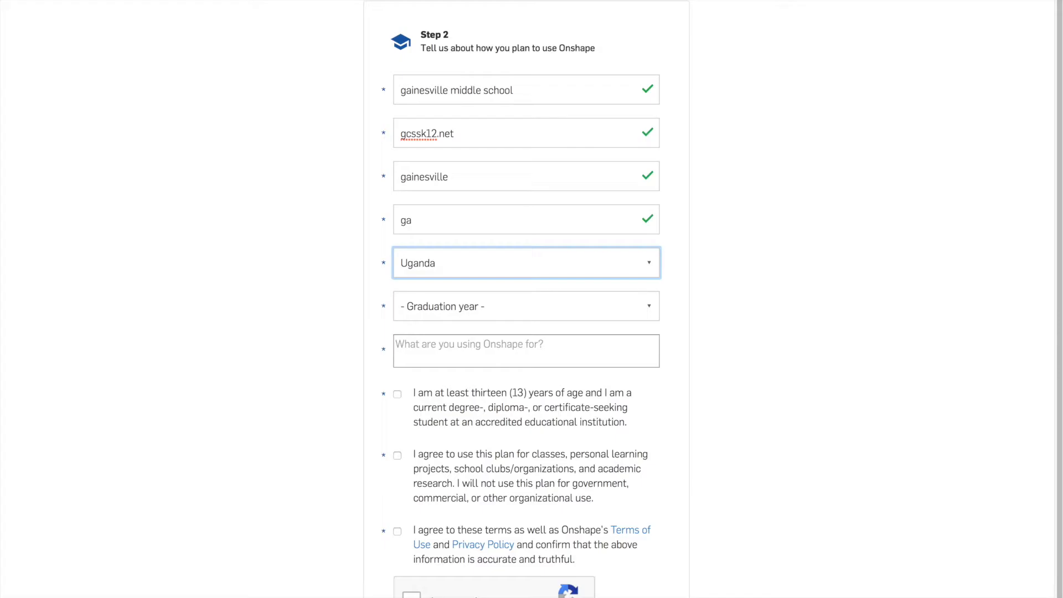
- Set country United States, graduation year 2022, intended use 'class', and accept the terms
left_click(525, 263)
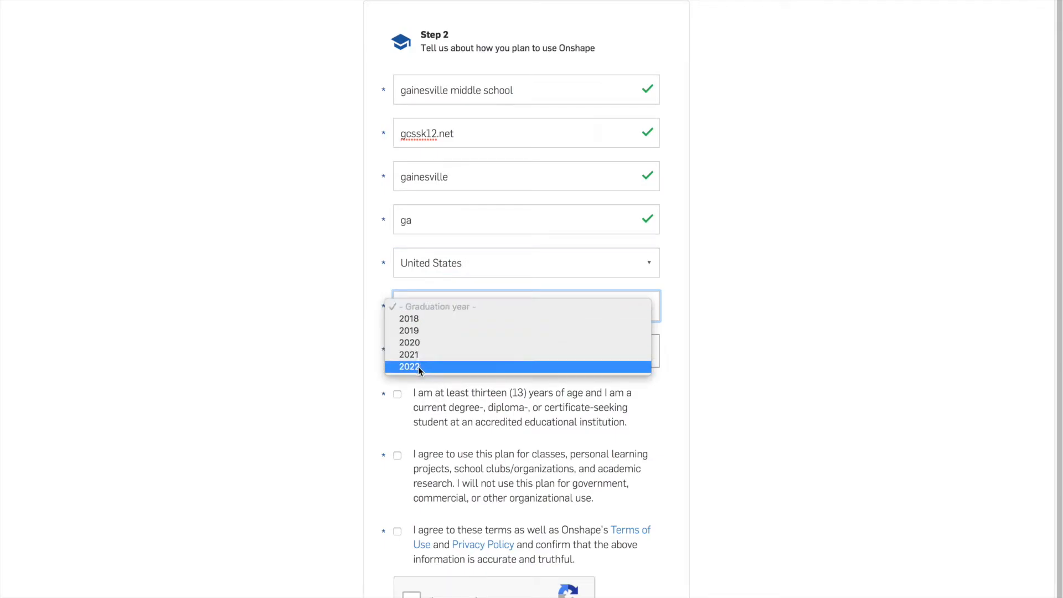
left_click(409, 366)
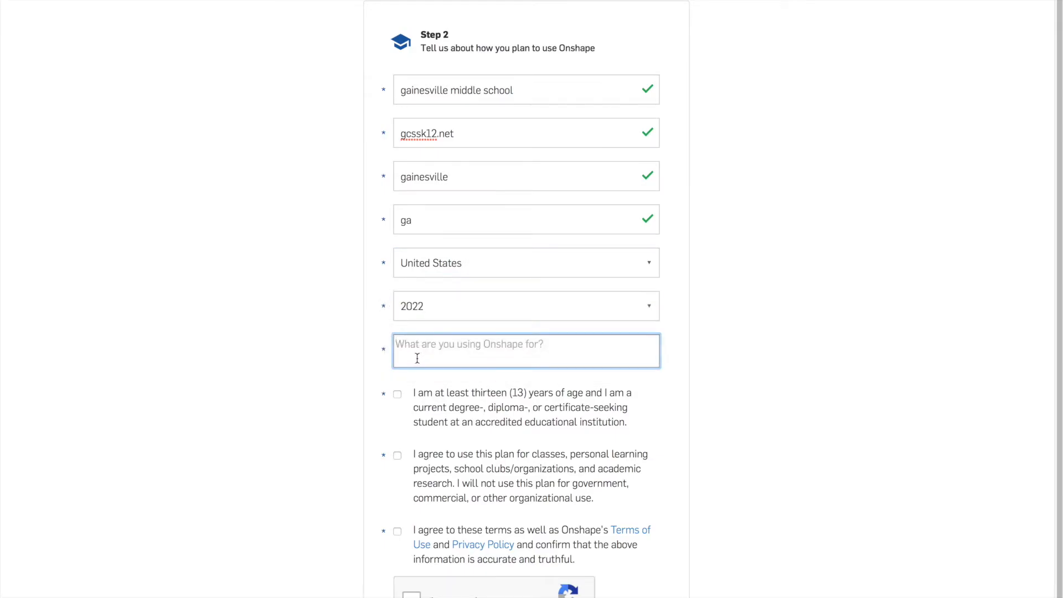
type("class")
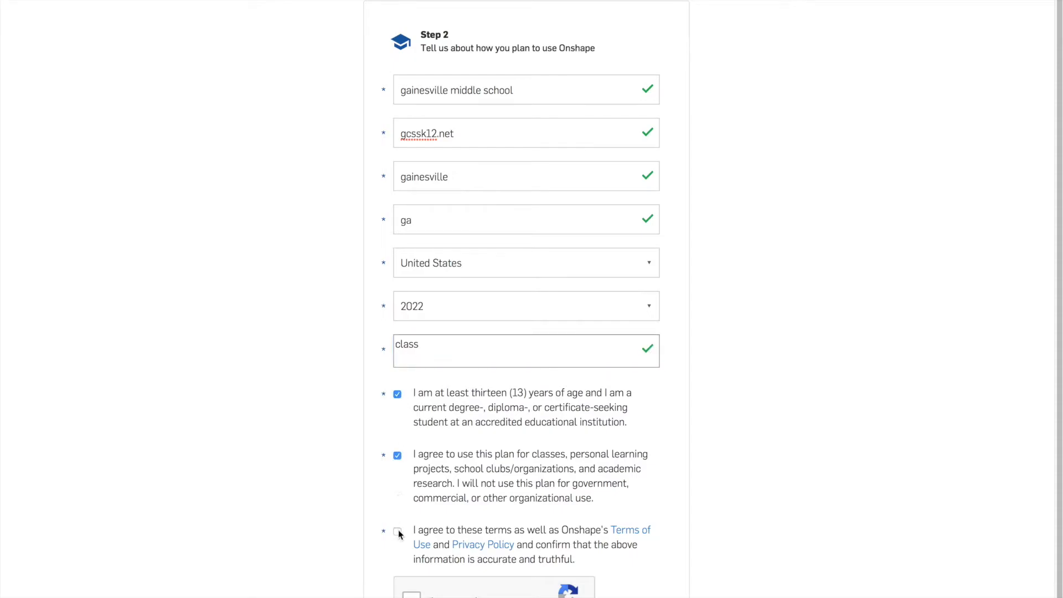
left_click(397, 532)
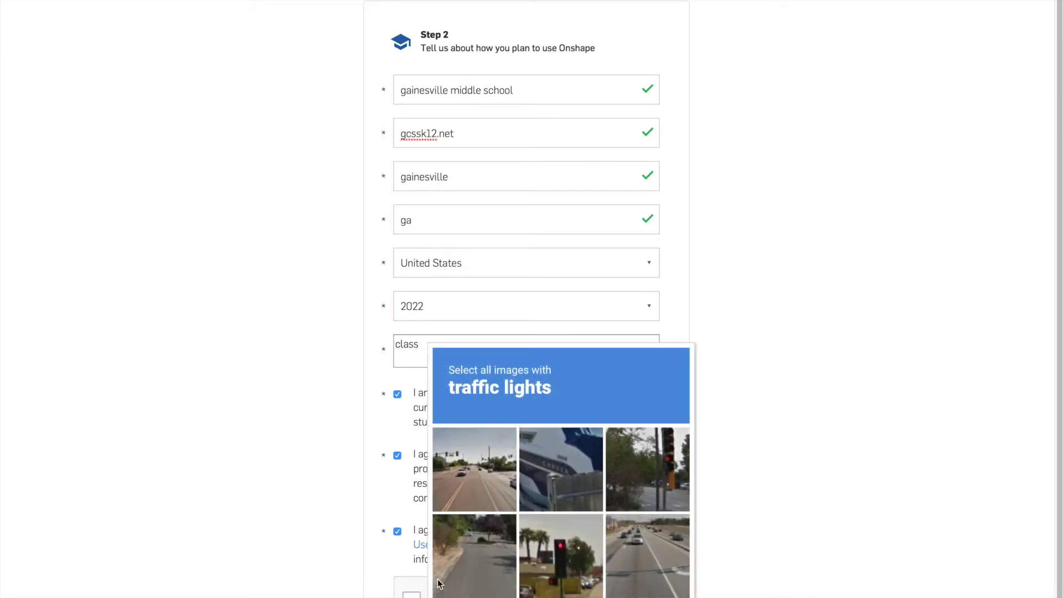
- Answer the traffic-light reCAPTCHA image check to submit the sign-up
left_click(473, 468)
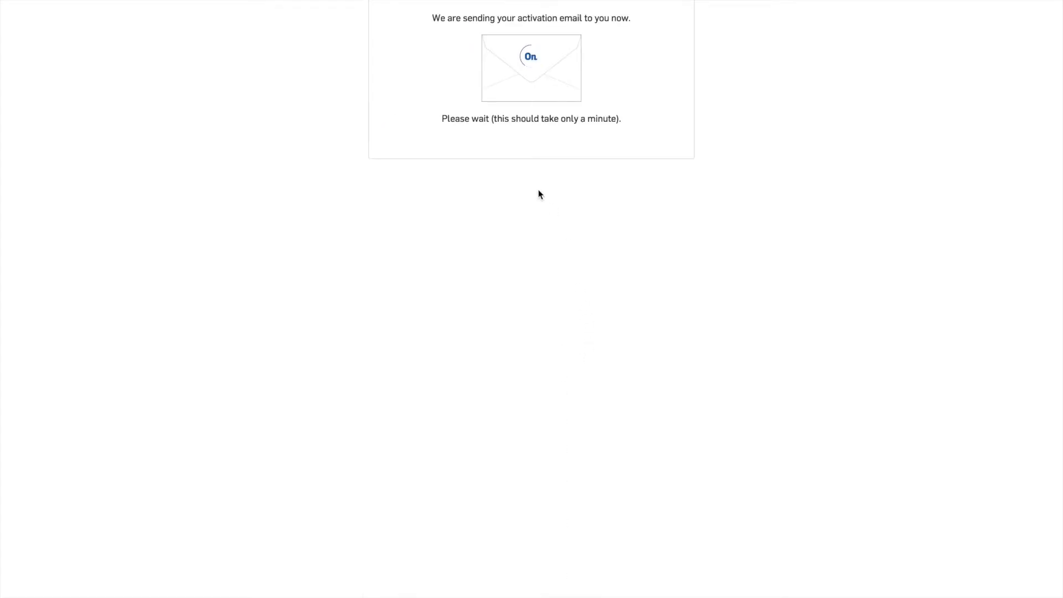
mouse_move(548, 196)
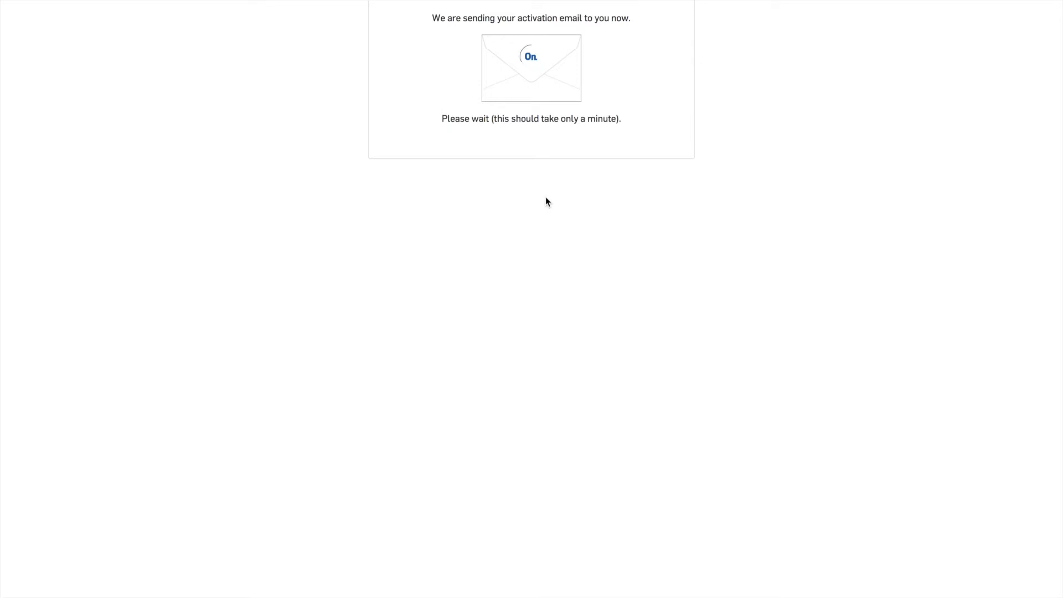
mouse_move(455, 159)
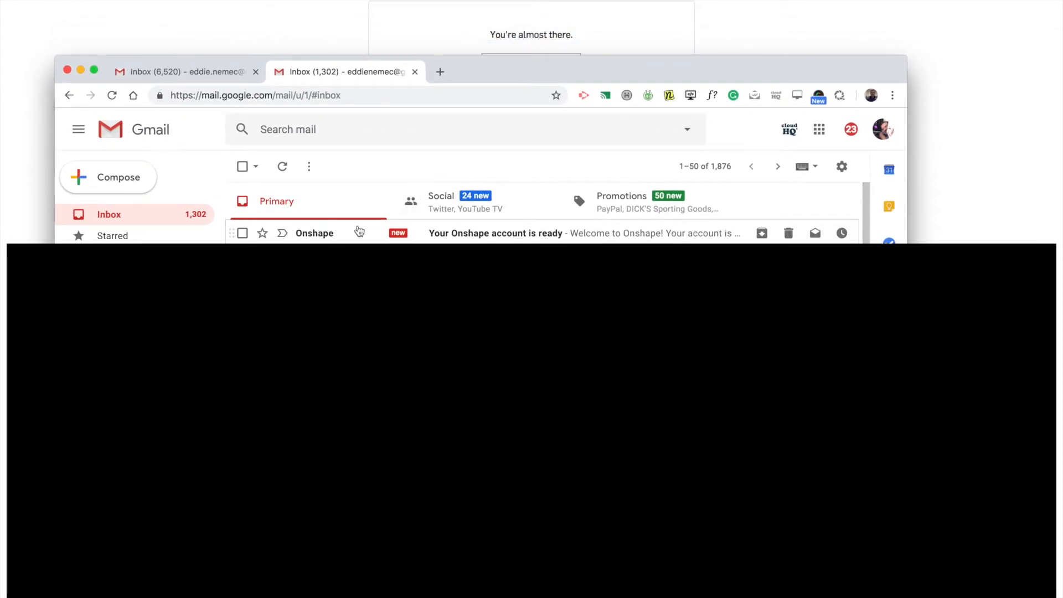
- Open the 'Your Onshape account is ready' email and click ACTIVATE YOUR ACCOUNT
left_click(495, 233)
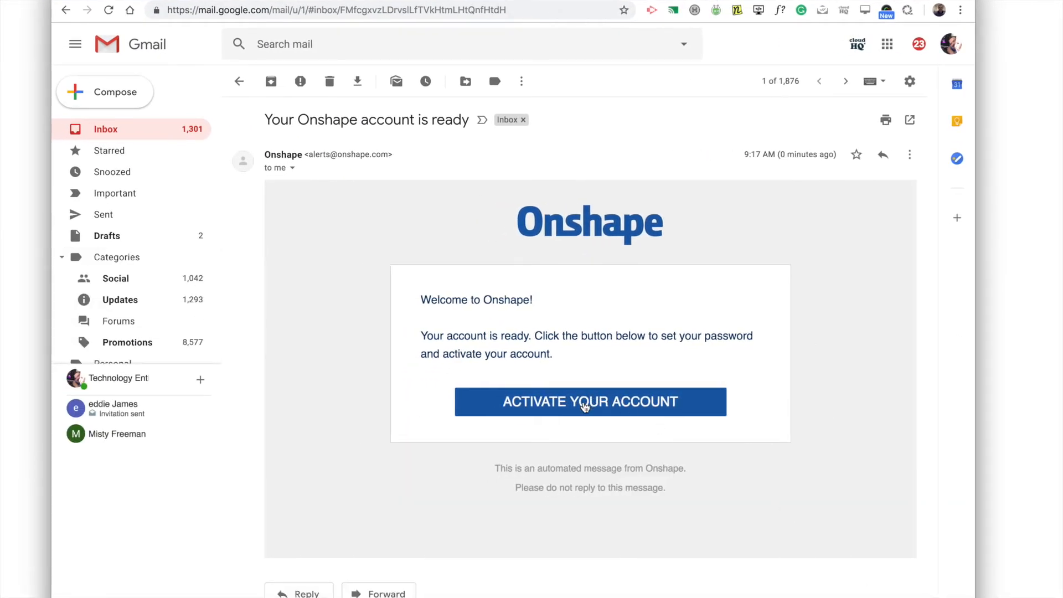
left_click(590, 401)
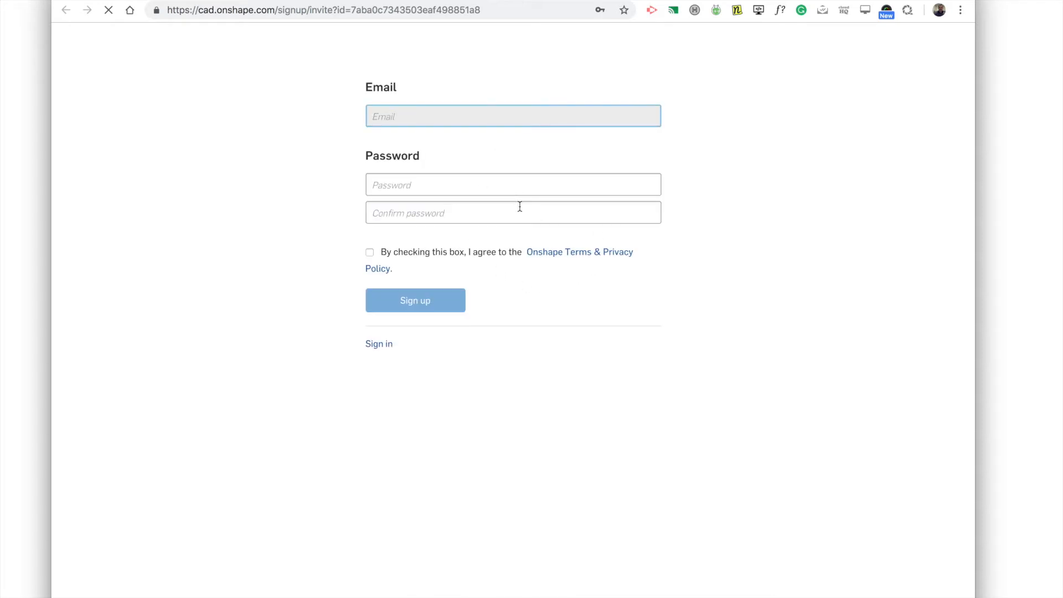
- Enter and confirm the new password, then add phone number 12345678
left_click(513, 196)
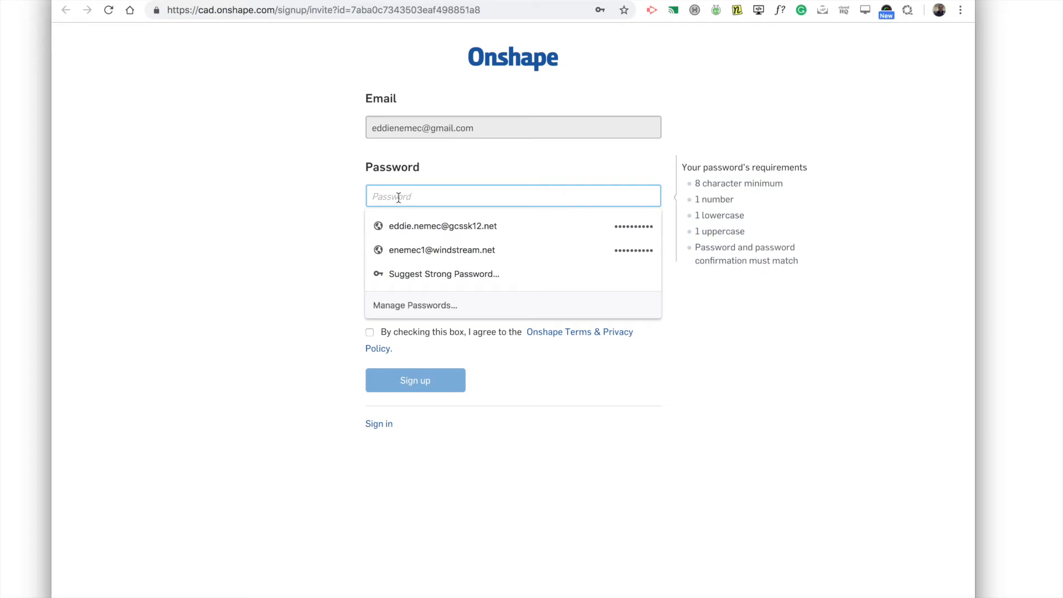
type("A")
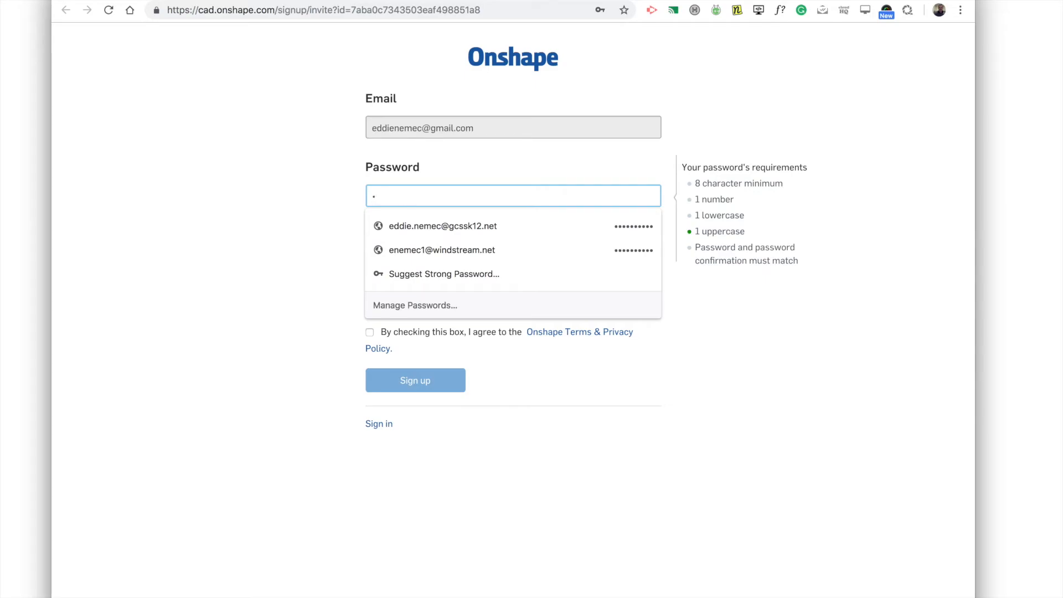
type("a")
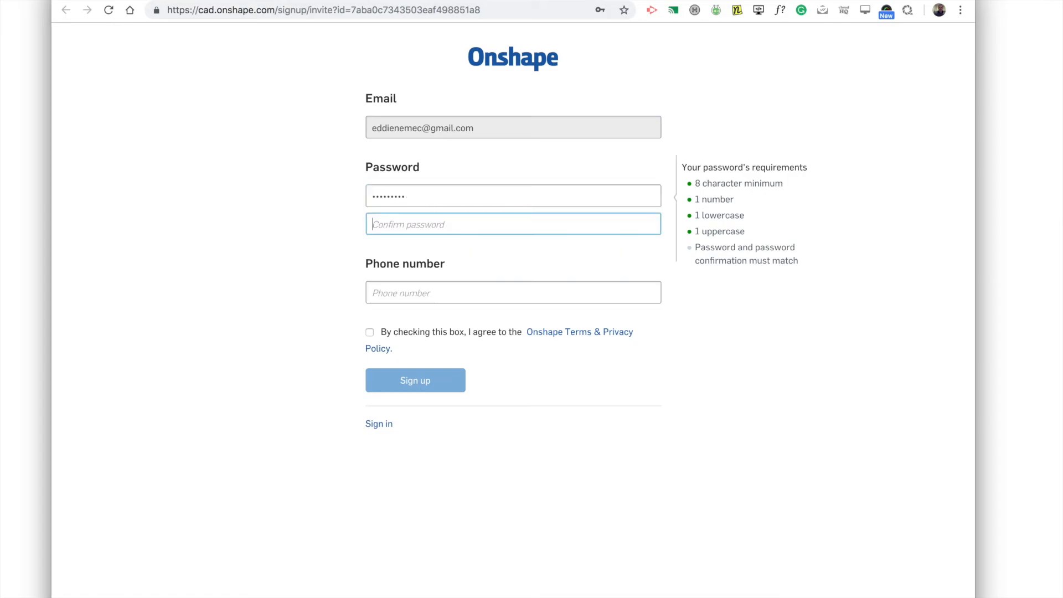
type("•")
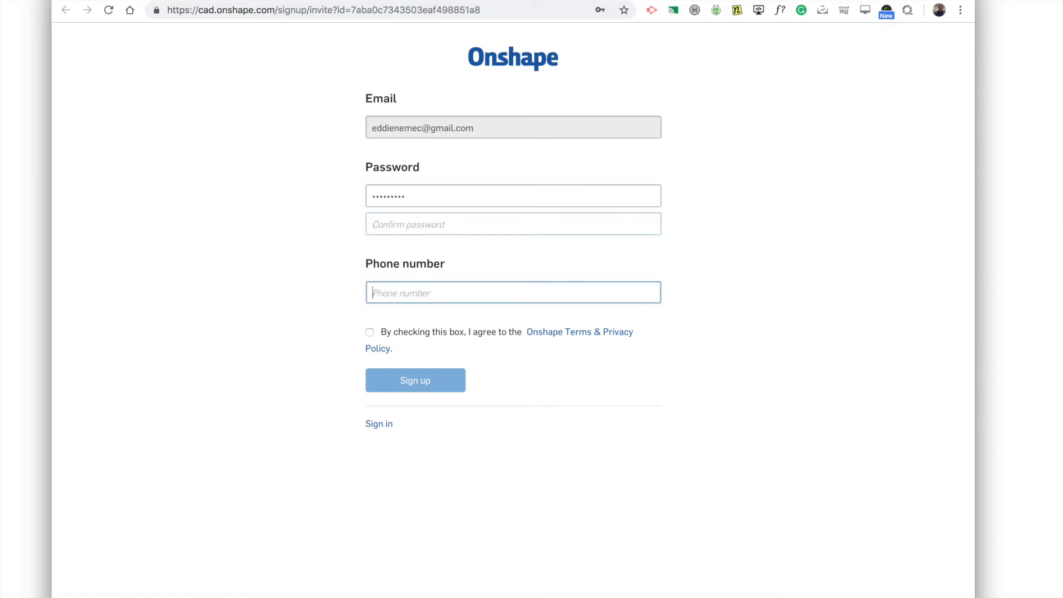
left_click(513, 223)
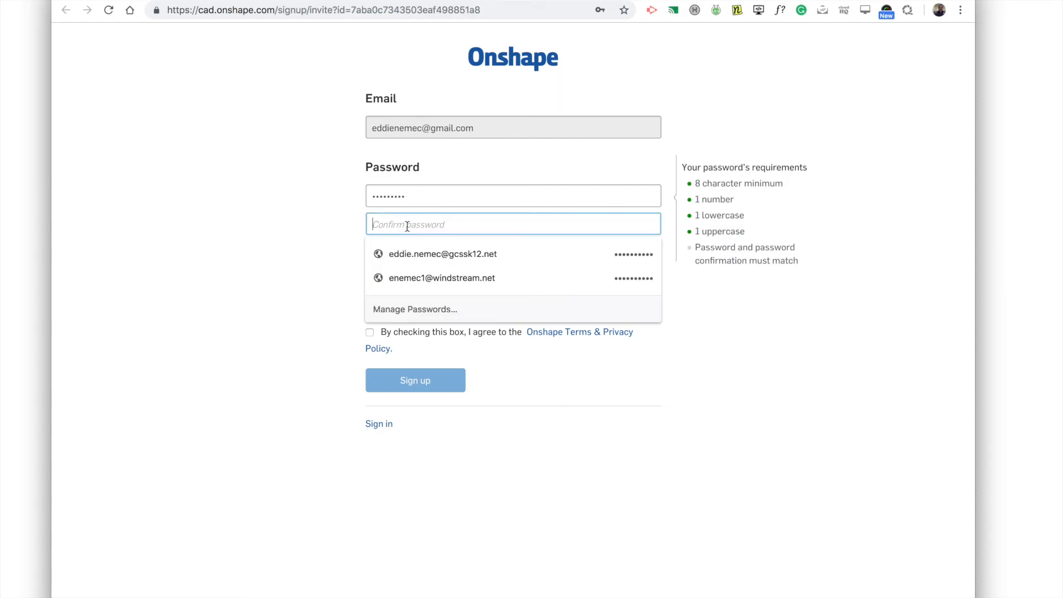
type("••")
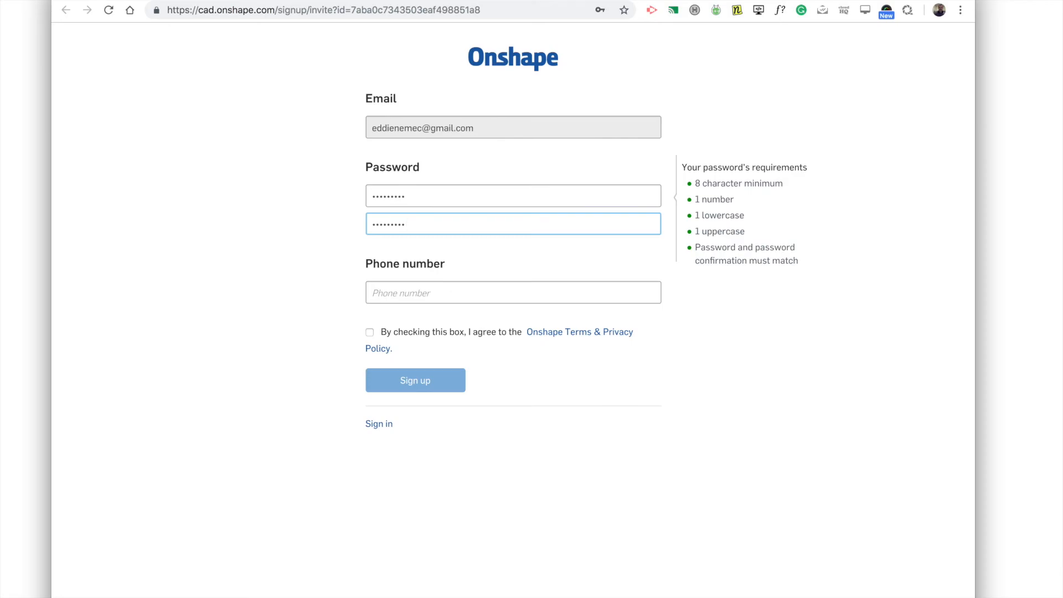
type("12")
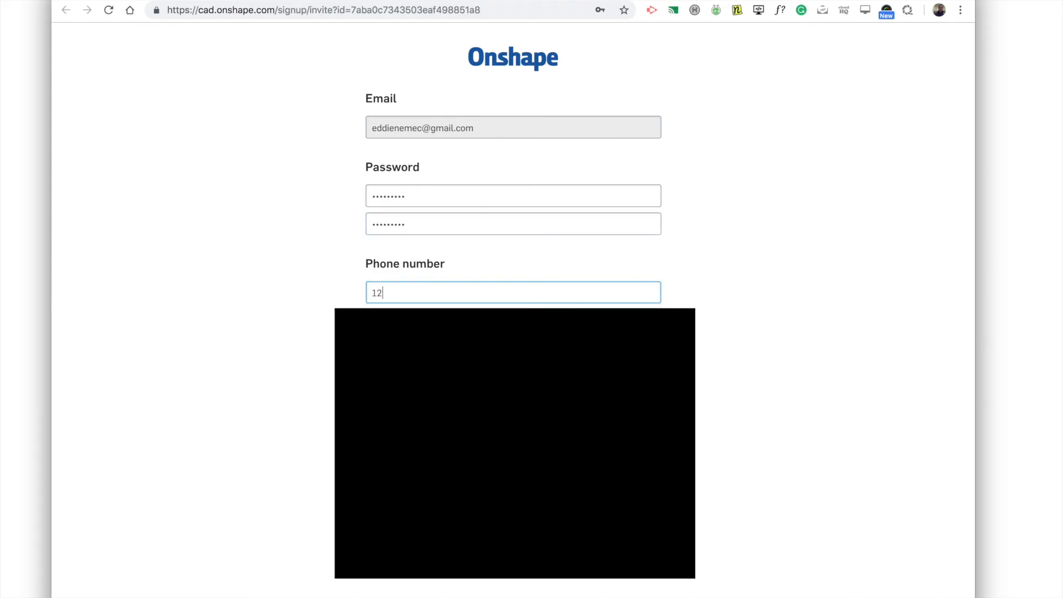
type("34567891")
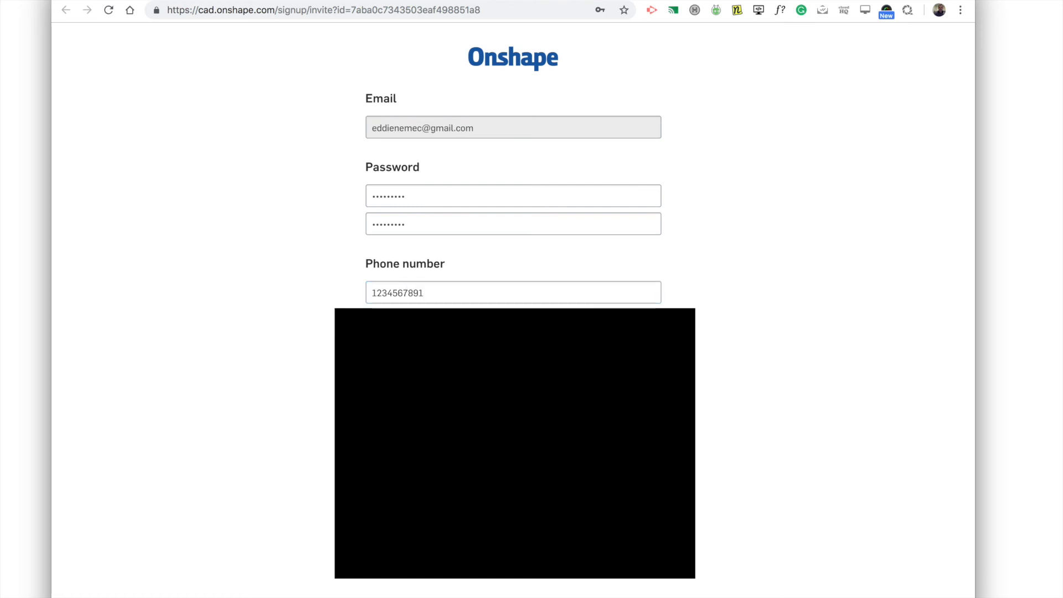
- Submit the sign-up, save the password in Chrome, and dismiss the welcome video and What's new popup
left_click(416, 380)
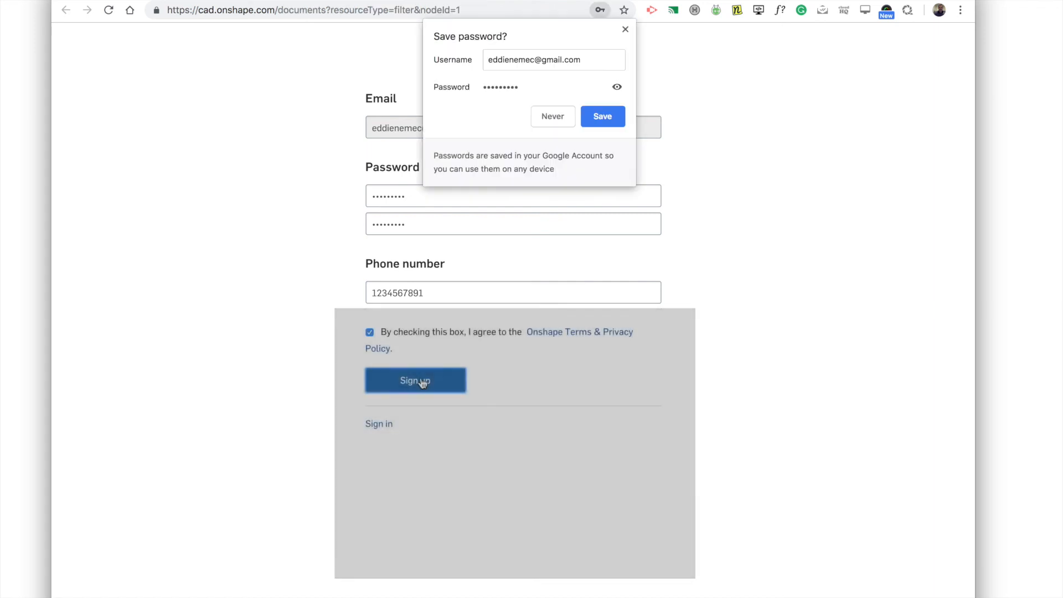
left_click(415, 380)
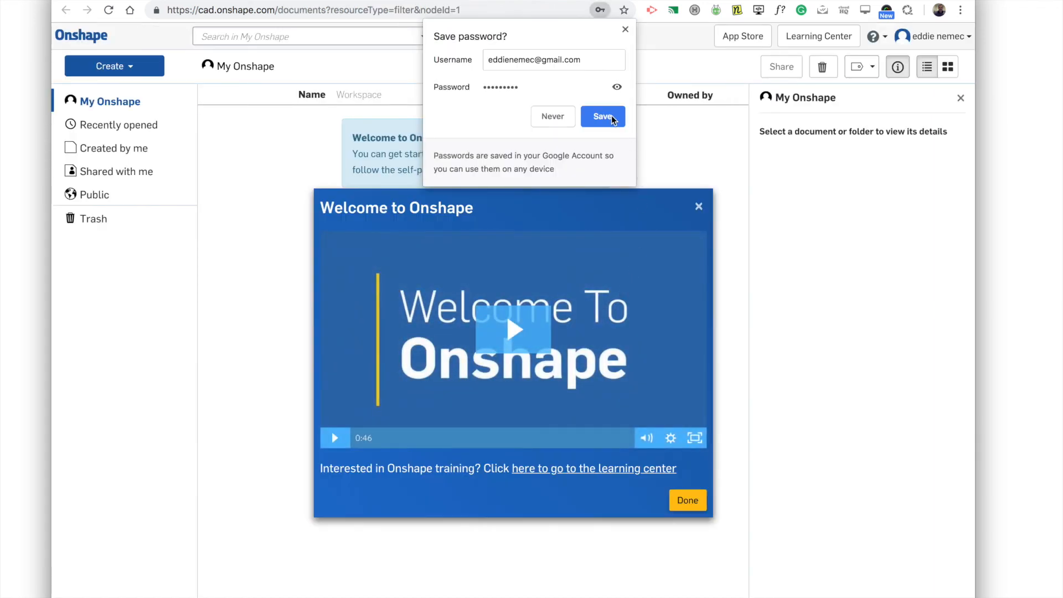
left_click(603, 116)
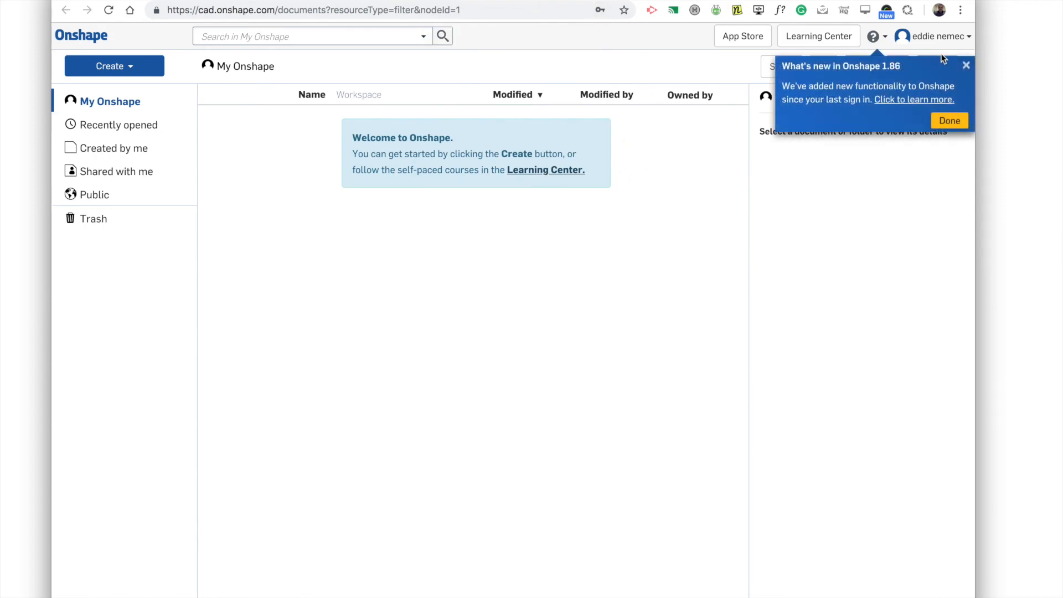
left_click(949, 121)
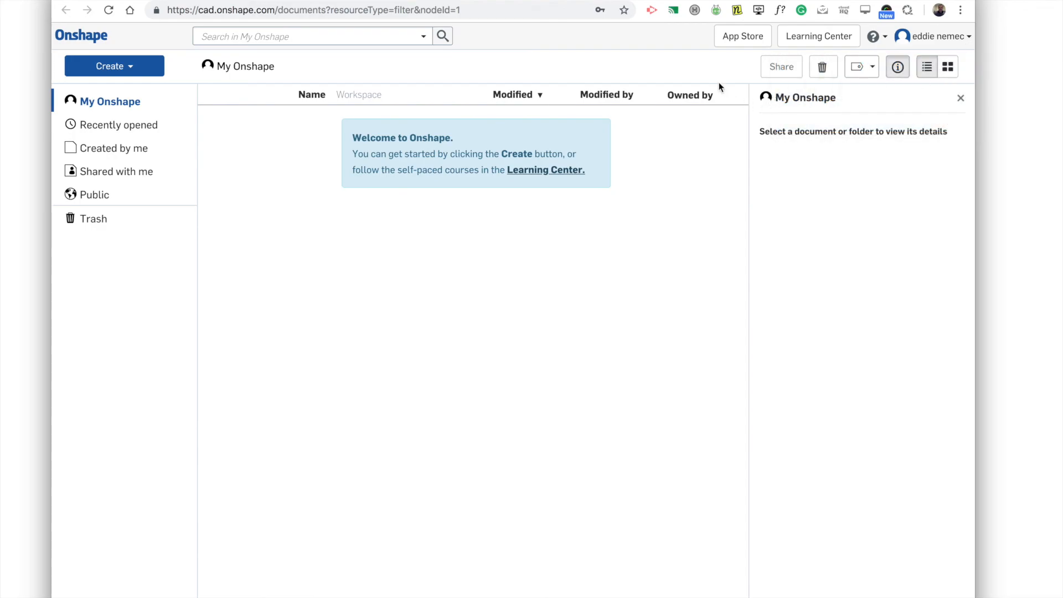
mouse_move(563, 5)
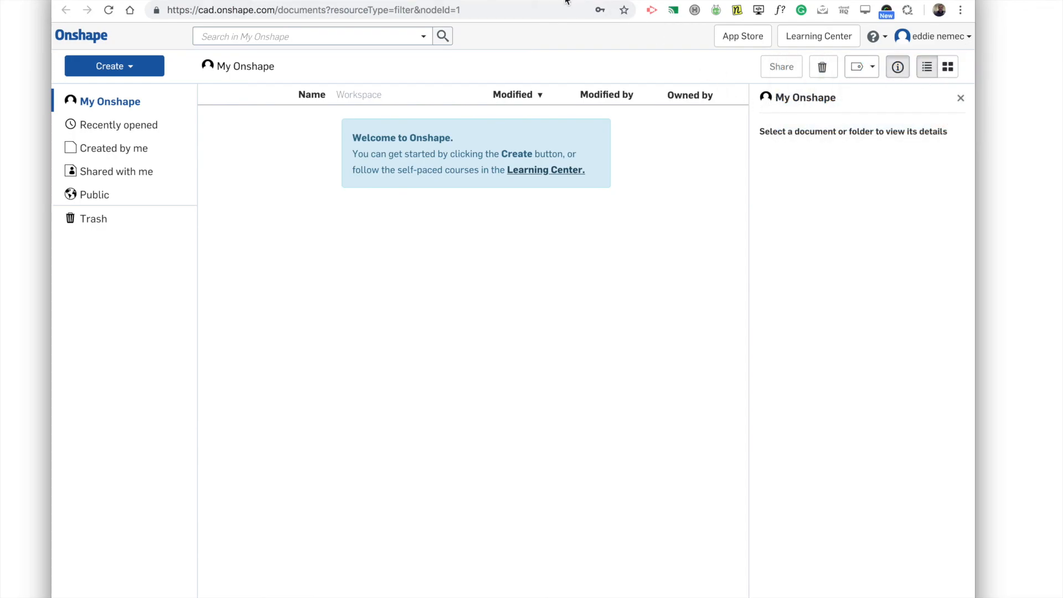